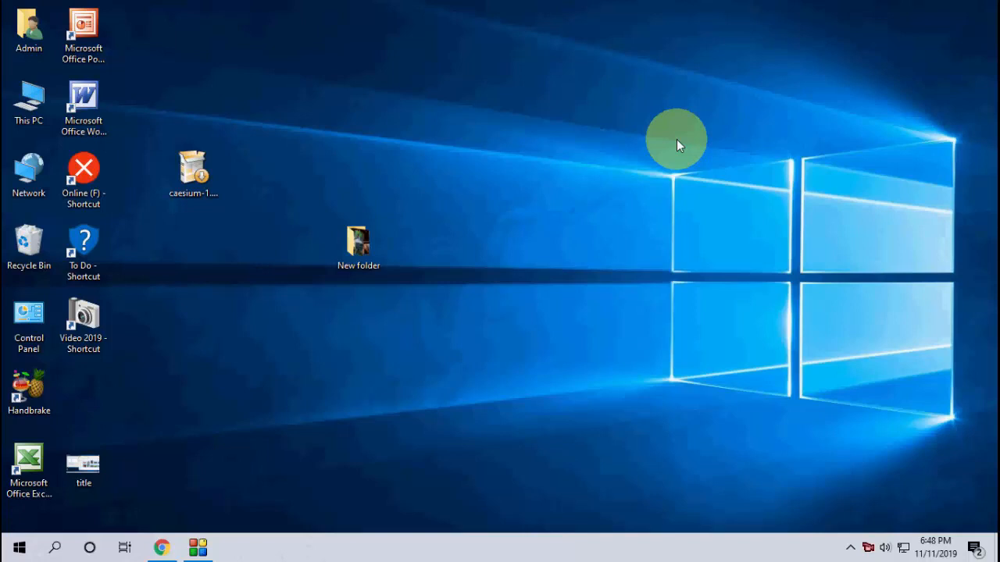
pyautogui.moveTo(175, 465)
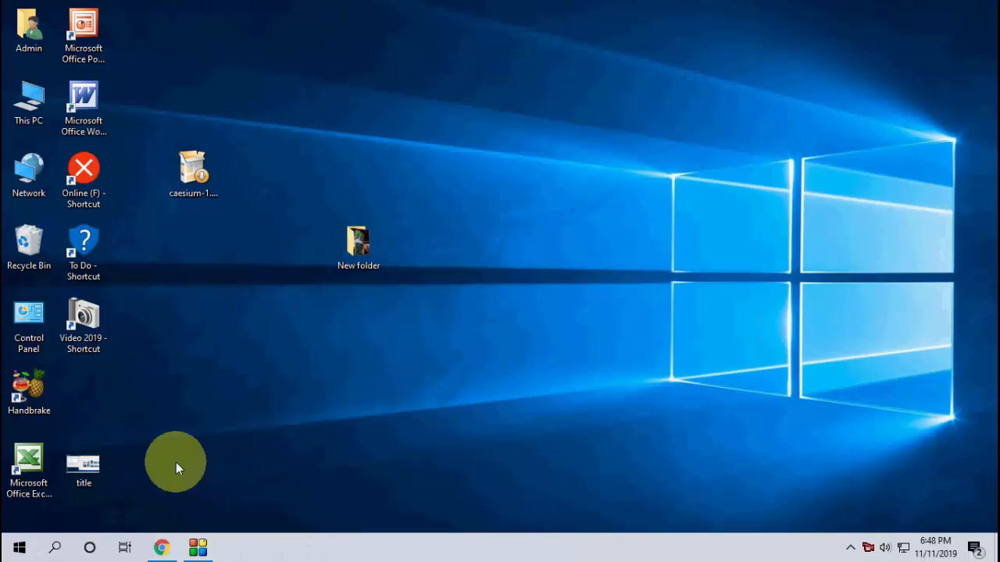
# Step: Download the Caesium 1.7.0 Windows installer from saerasoft.com into Desktop\New folder
pyautogui.click(159, 547)
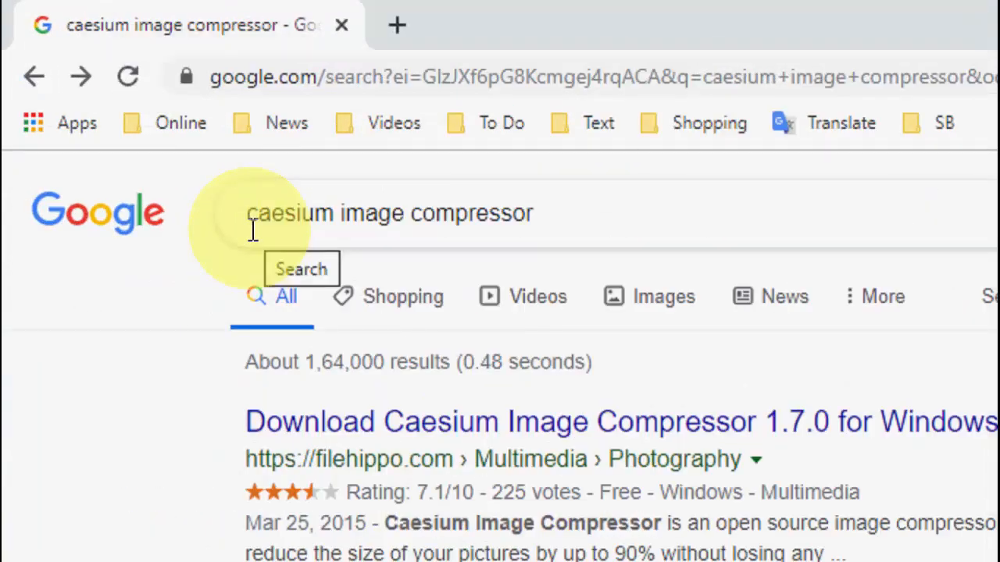
pyautogui.moveTo(291, 281)
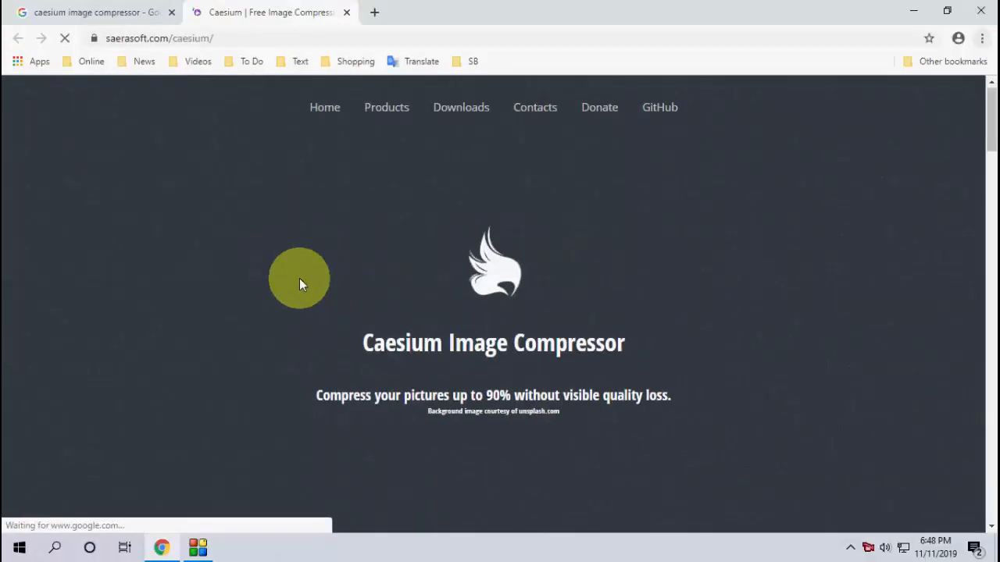
pyautogui.scroll(-3)
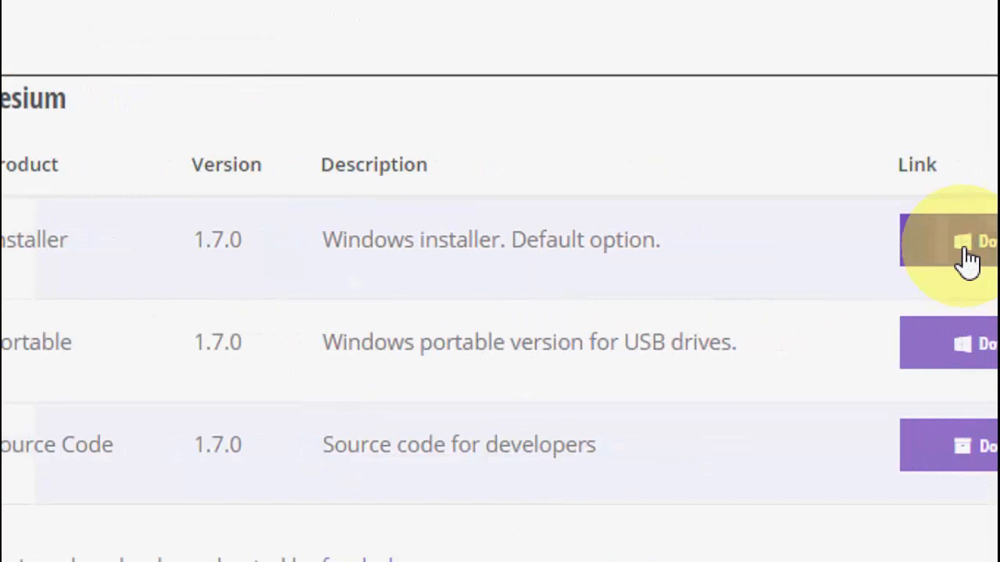
pyautogui.click(972, 242)
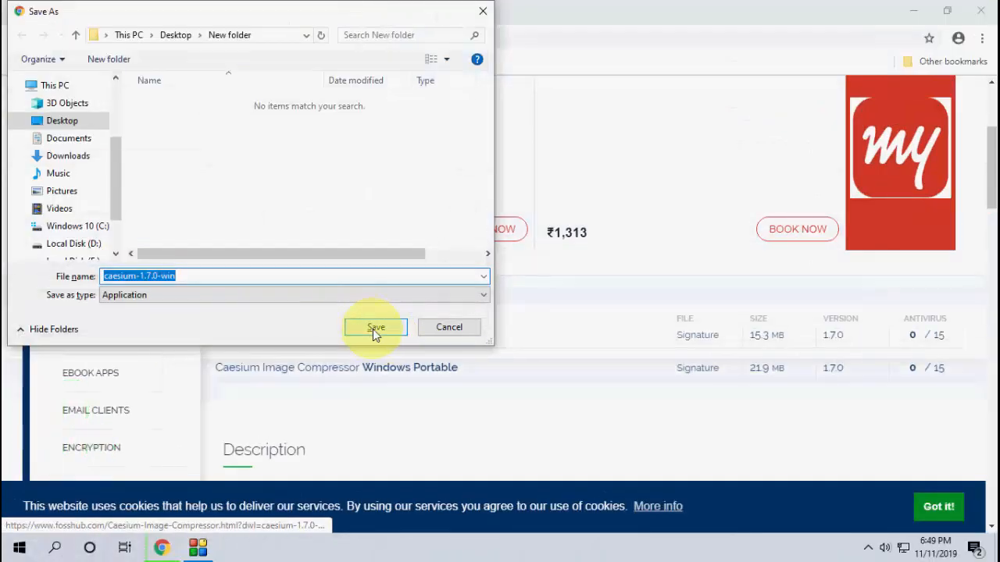
pyautogui.click(375, 328)
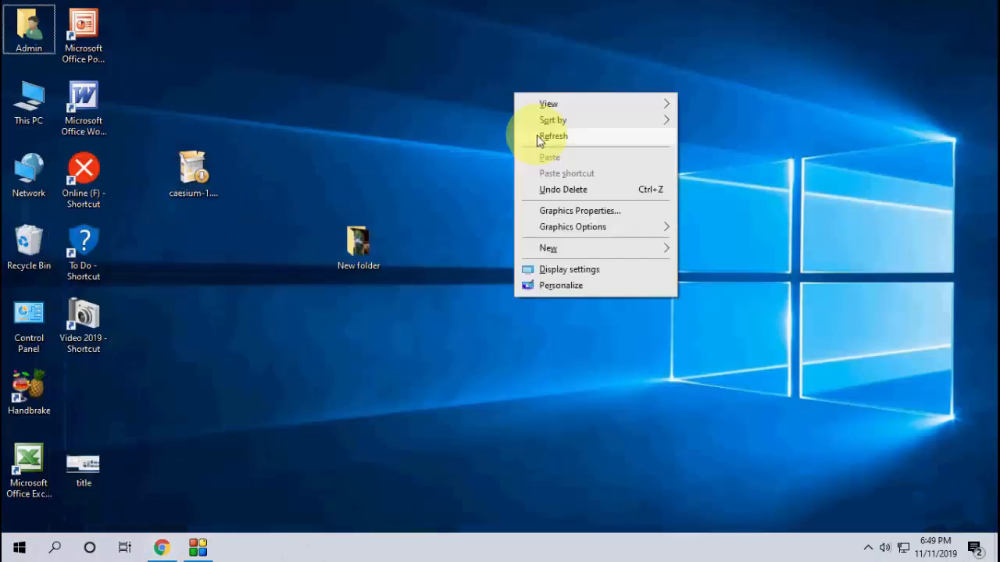
# Step: Refresh the desktop so the installed Caesium Image Compressor can be launched
pyautogui.click(18, 547)
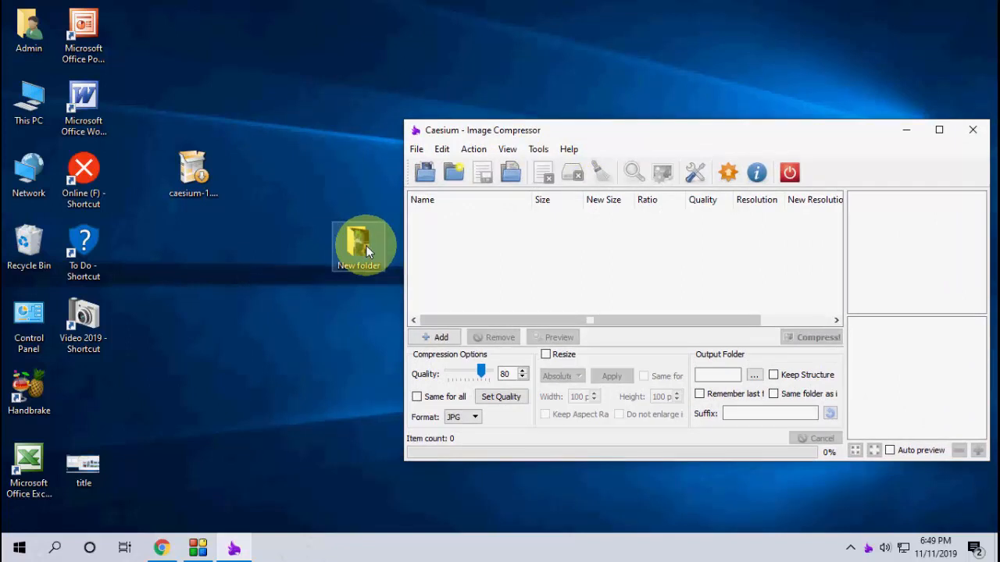
# Step: Add images 1 to 10 from Desktop > New folder to the compression list
pyautogui.click(423, 172)
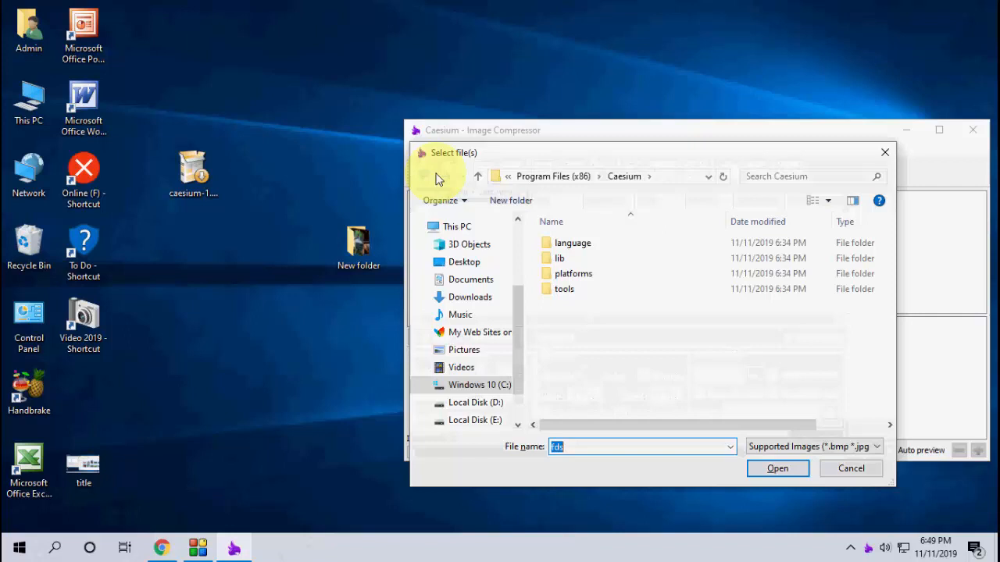
pyautogui.click(464, 263)
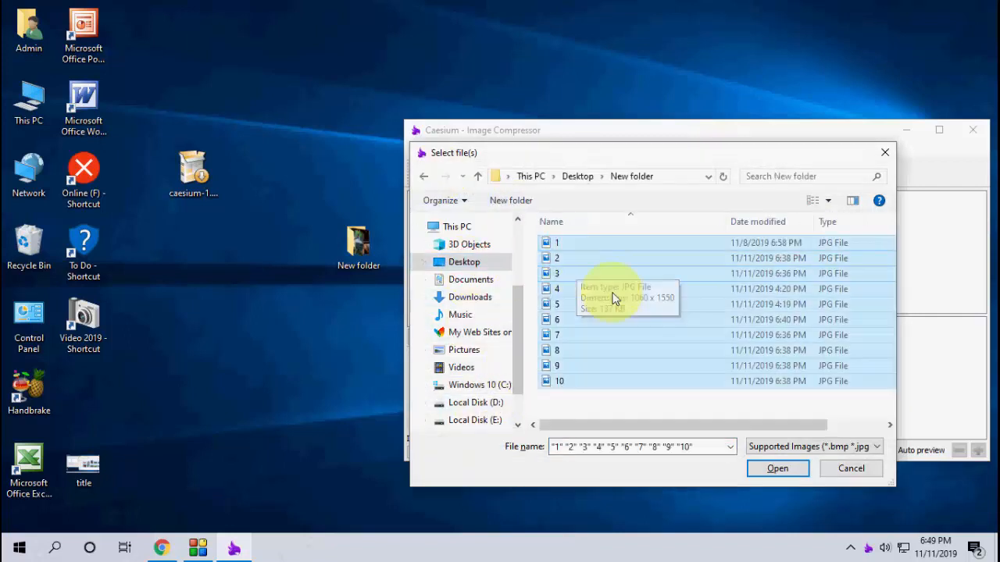
pyautogui.click(777, 469)
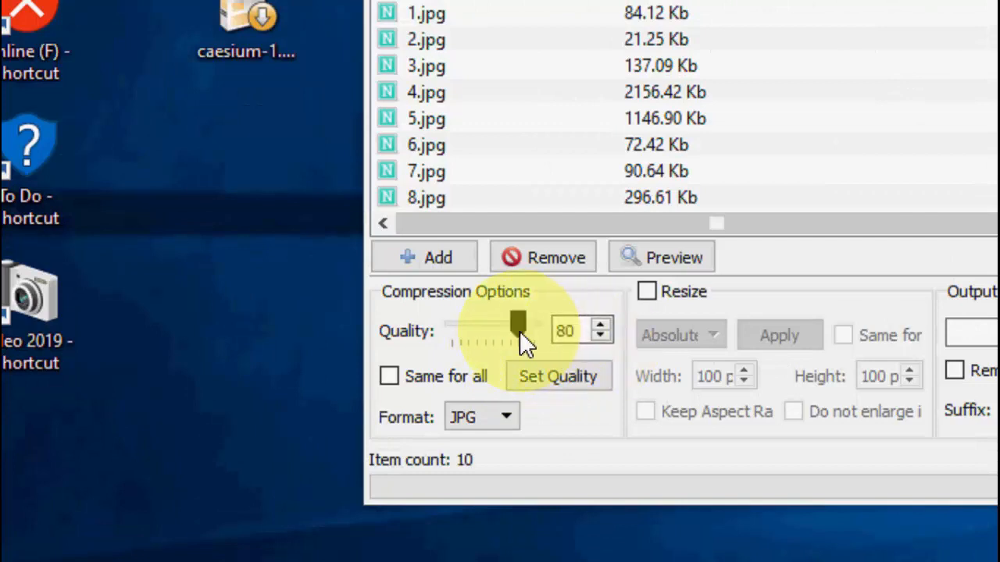
# Step: Adjust the Quality slider until it reads 81
pyautogui.moveTo(519, 324); pyautogui.dragTo(508, 324)
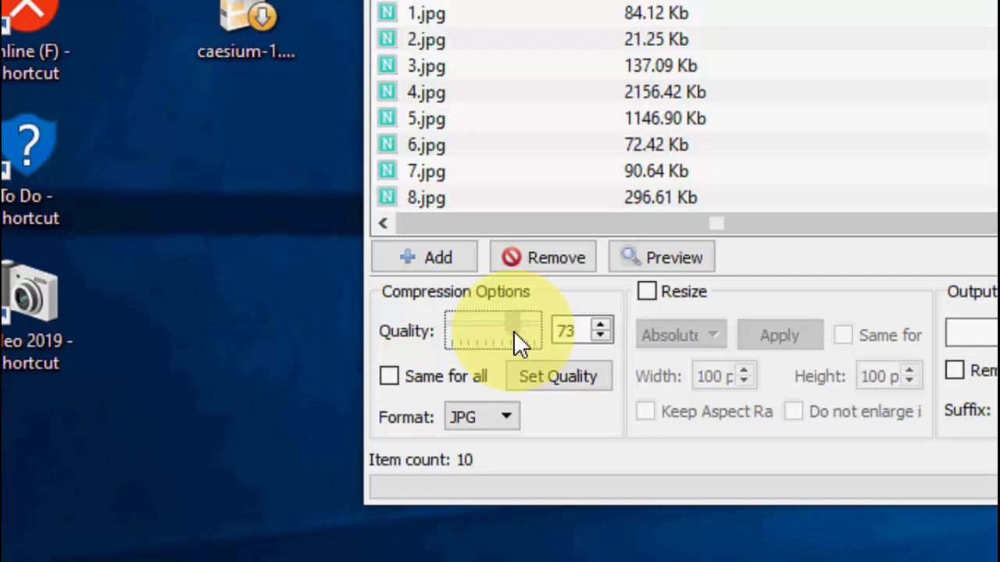
pyautogui.moveTo(512, 331); pyautogui.dragTo(496, 331)
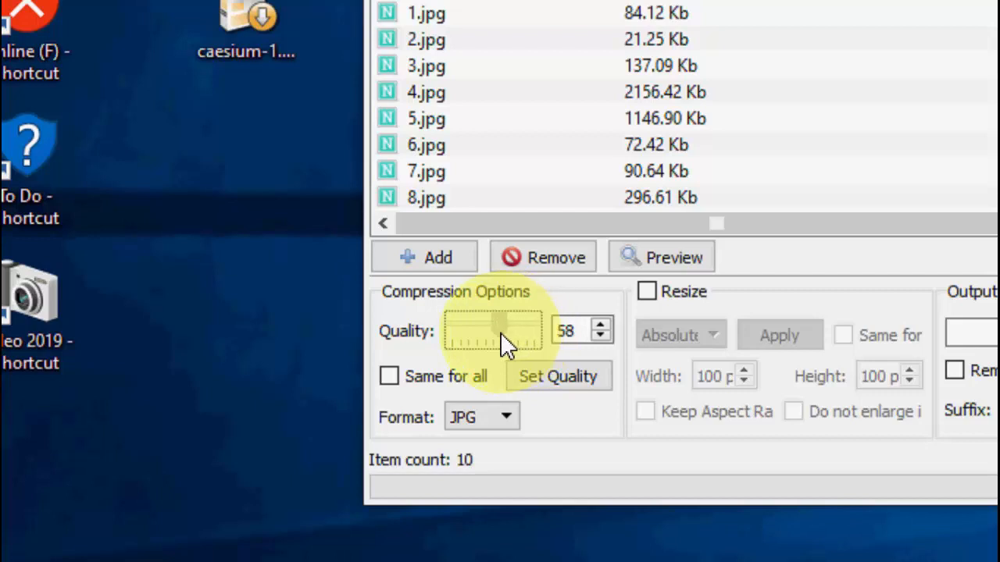
pyautogui.moveTo(500, 329); pyautogui.dragTo(516, 329)
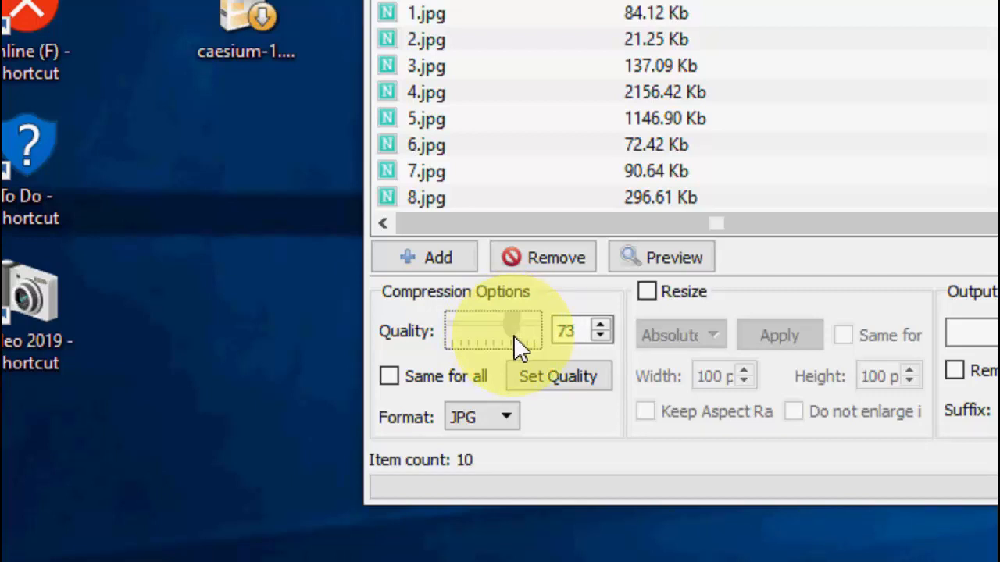
pyautogui.moveTo(492, 331); pyautogui.dragTo(515, 332)
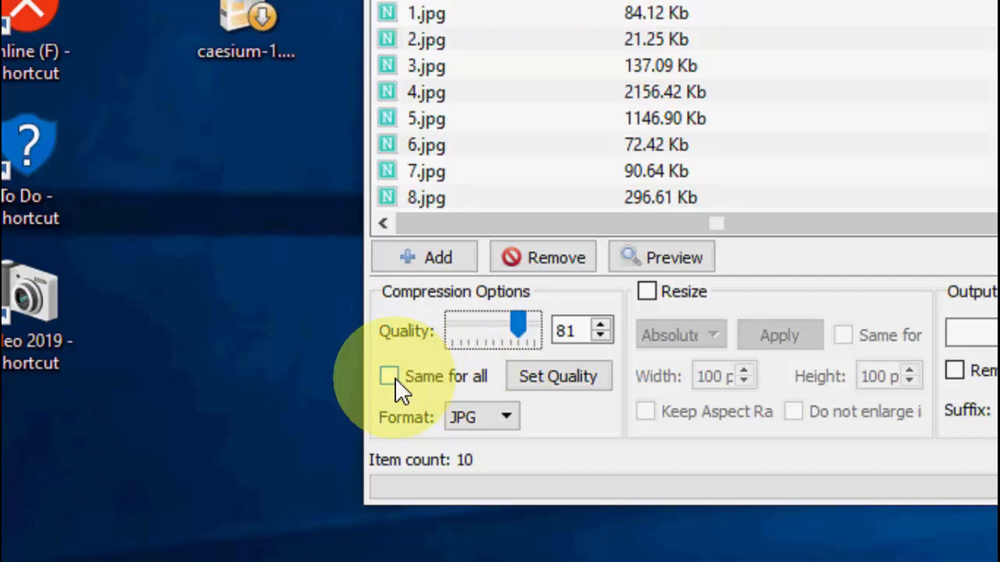
# Step: Apply the quality to all images with 'Same for all' and keep JPG as the output format
pyautogui.click(387, 375)
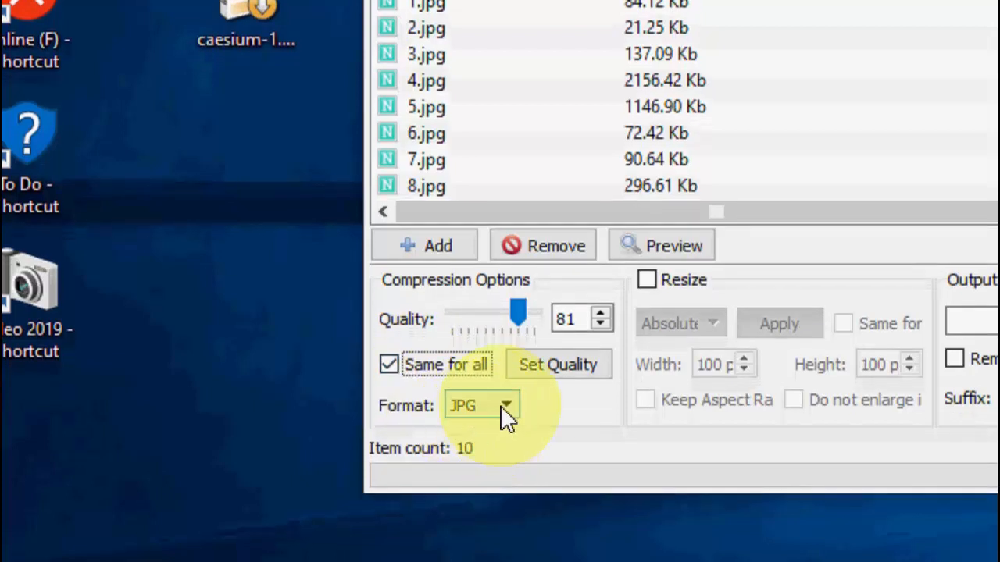
pyautogui.click(482, 406)
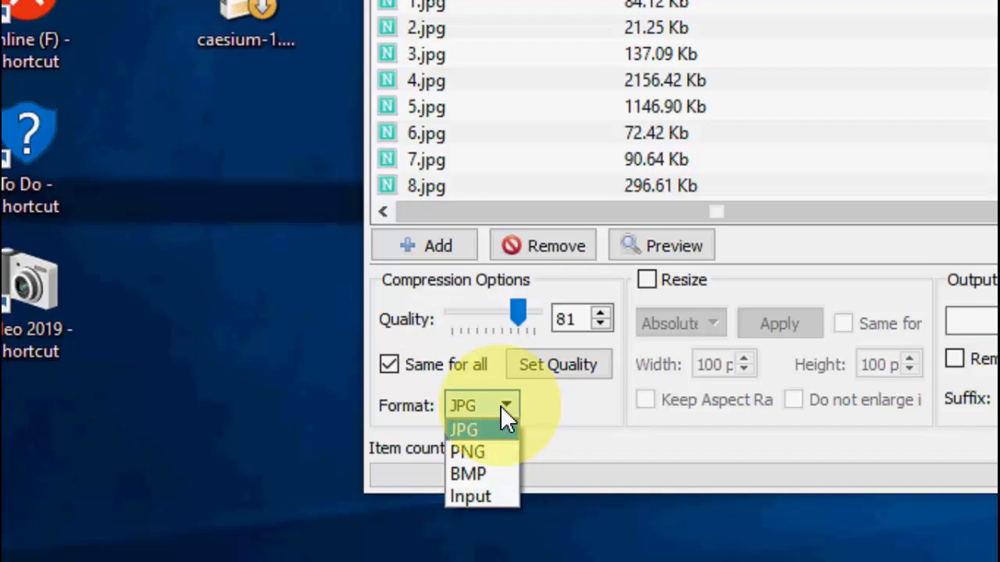
pyautogui.click(463, 430)
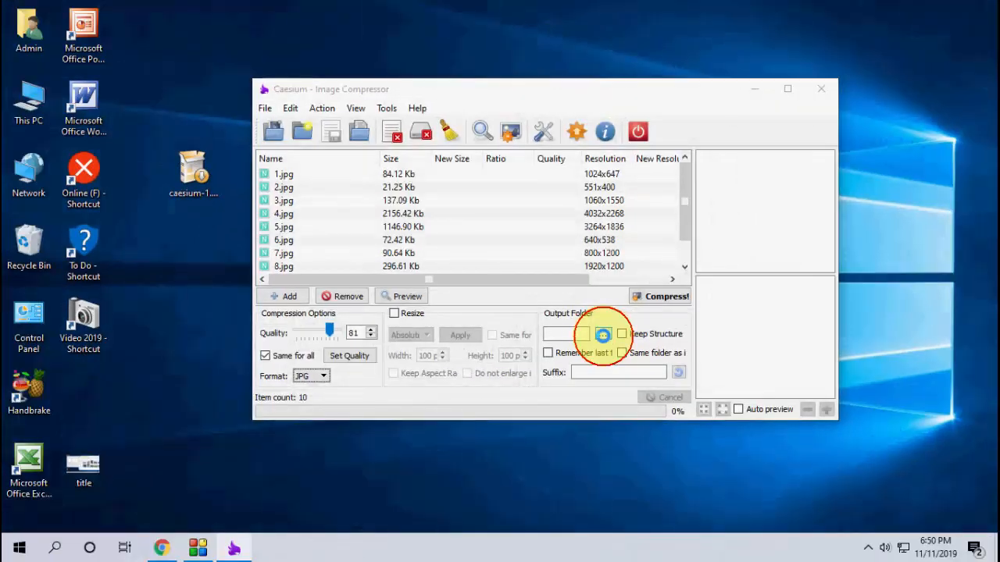
# Step: Create a new desktop folder named New Pic and select it as the output folder
pyautogui.click(604, 335)
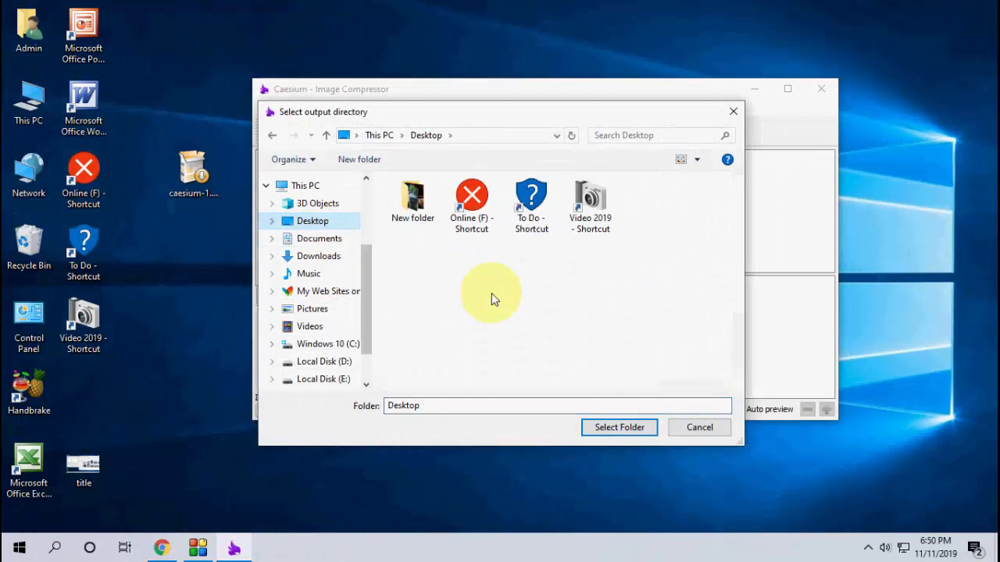
pyautogui.rightClick(492, 297)
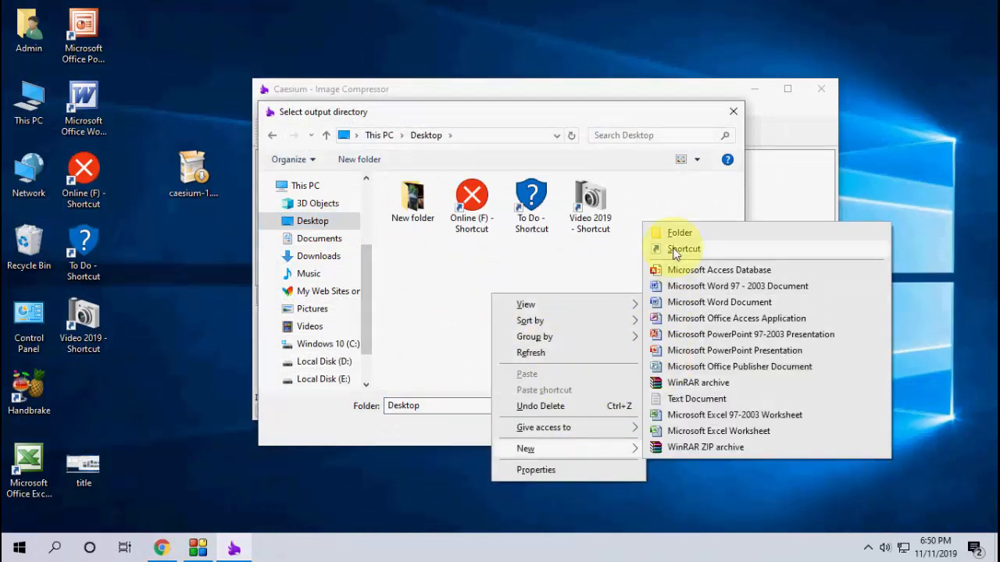
pyautogui.click(678, 231)
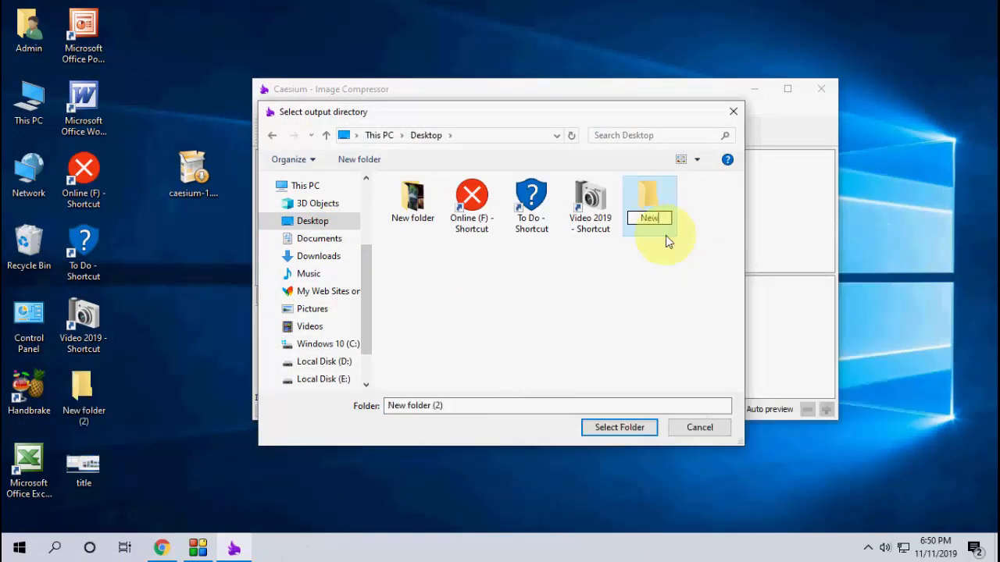
pyautogui.write('Pic')
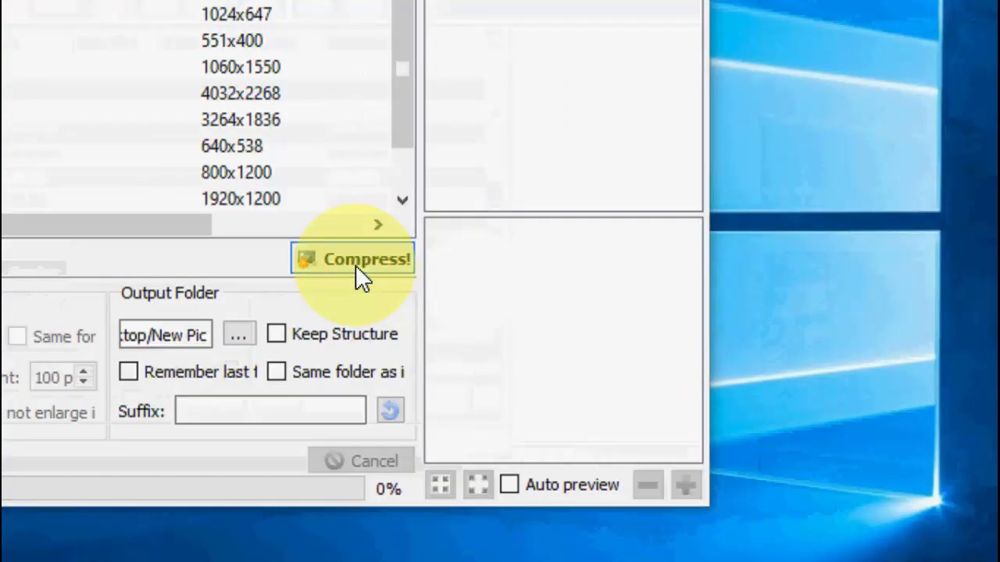
# Step: Compress the ten images, accept the 'Compression done!' summary and minimize Caesium
pyautogui.click(366, 259)
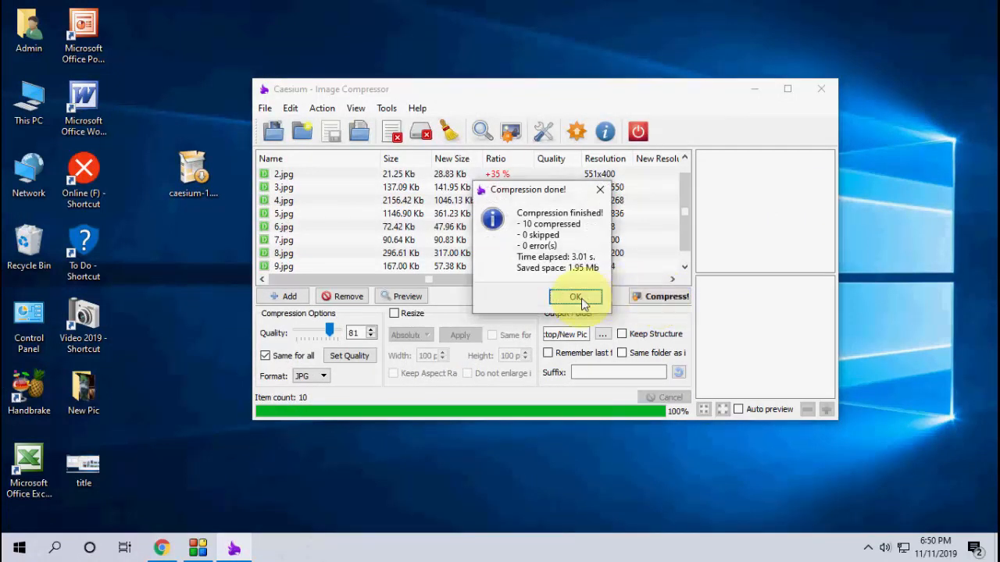
pyautogui.click(575, 297)
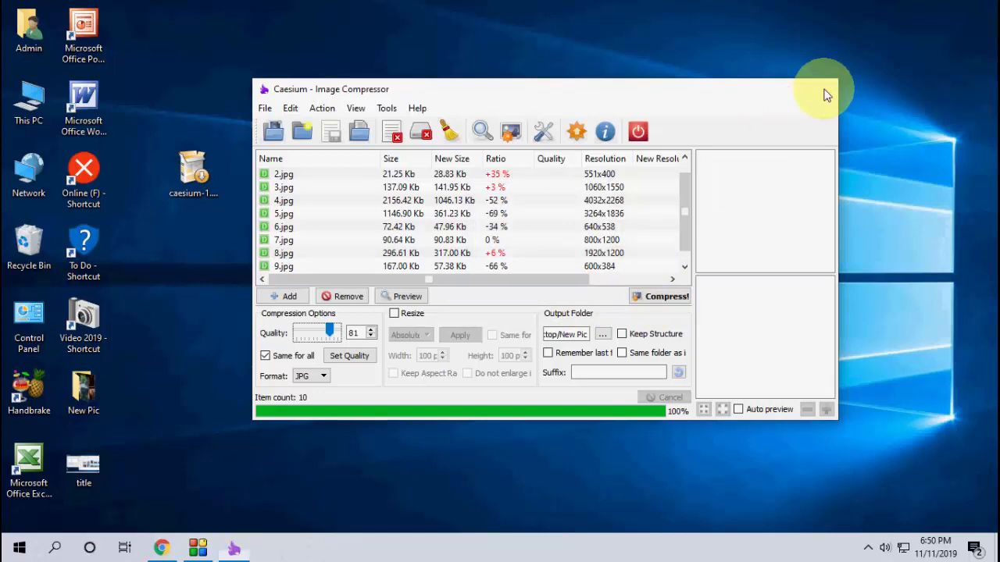
pyautogui.click(638, 131)
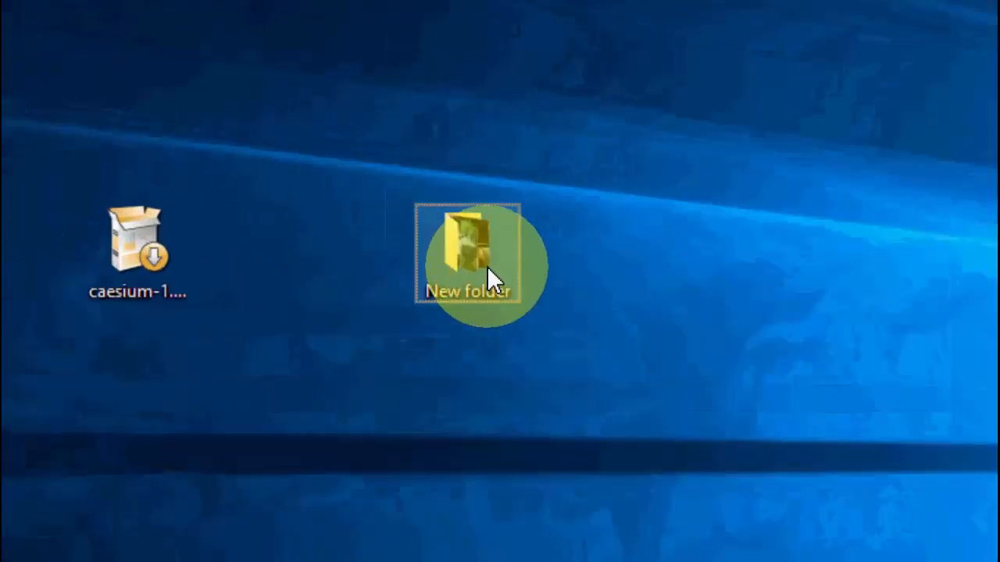
pyautogui.rightClick(468, 263)
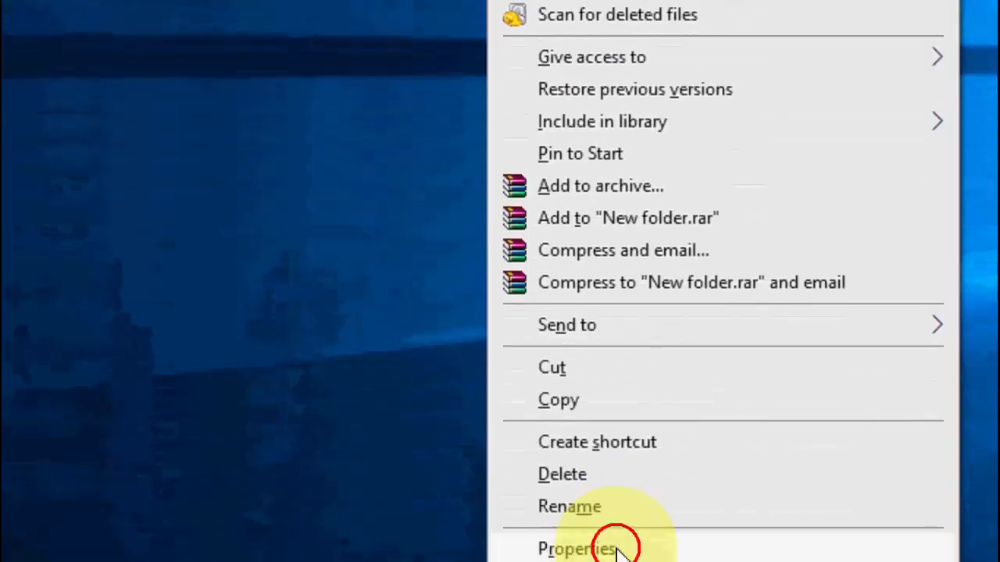
pyautogui.click(576, 548)
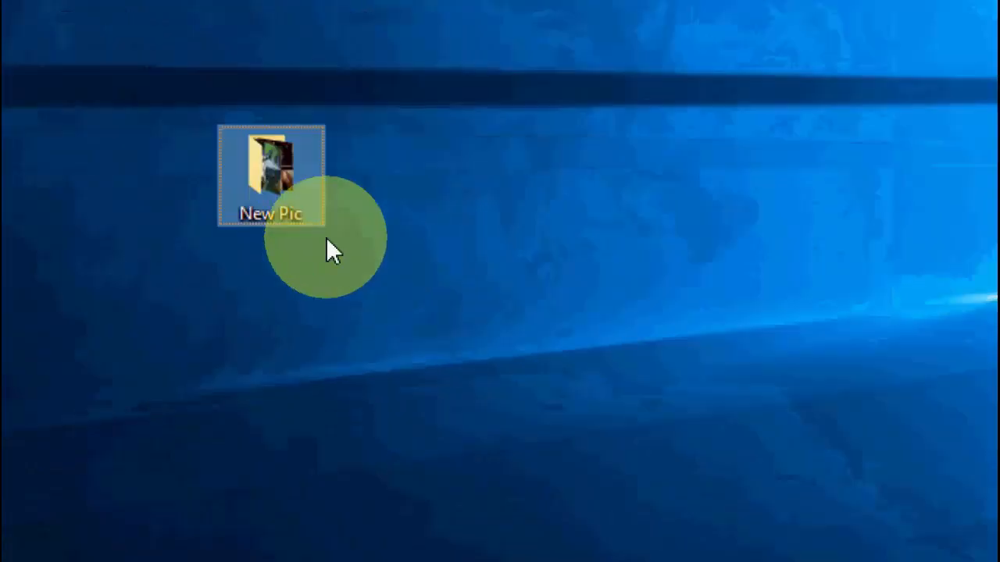
pyautogui.rightClick(272, 175)
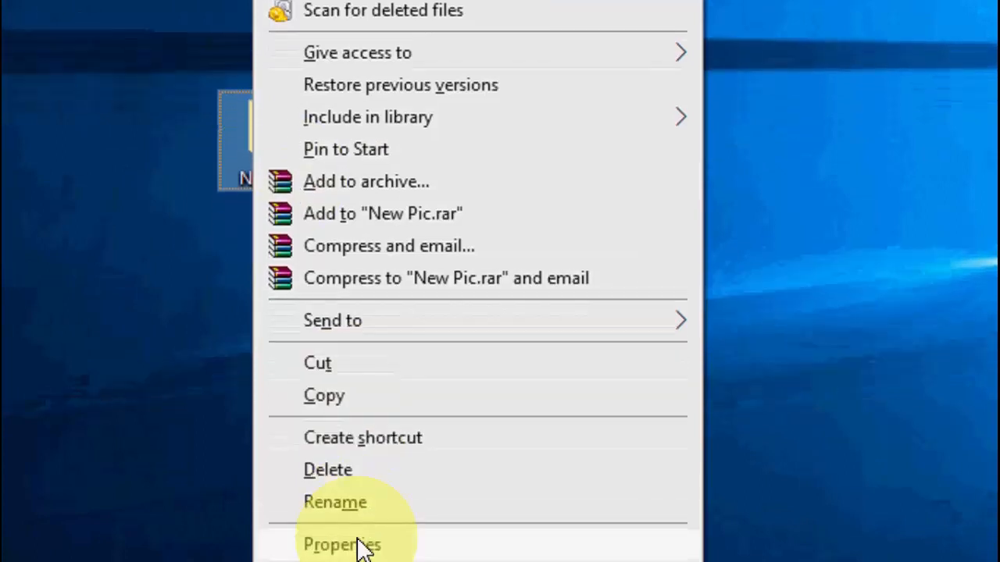
pyautogui.click(341, 544)
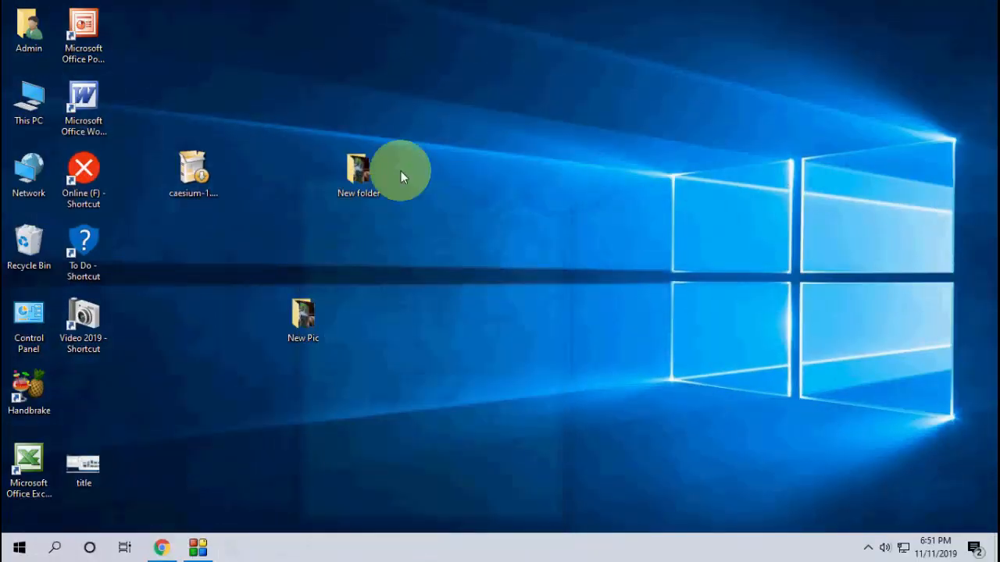
pyautogui.doubleClick(360, 169)
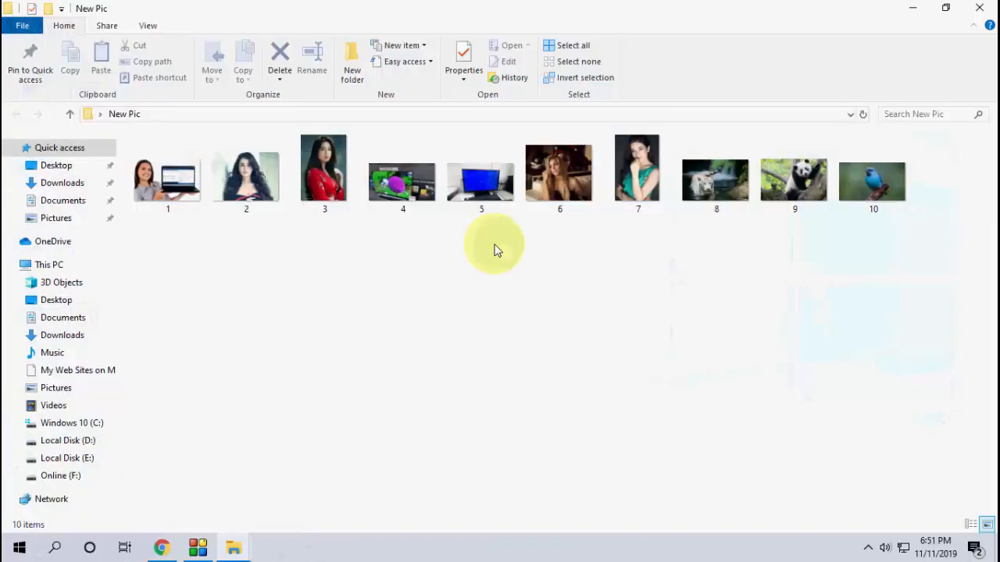
# Step: View compressed 5.jpg (361 KB) beside the 1.11 MB original, then close the folder windows
pyautogui.doubleClick(481, 179)
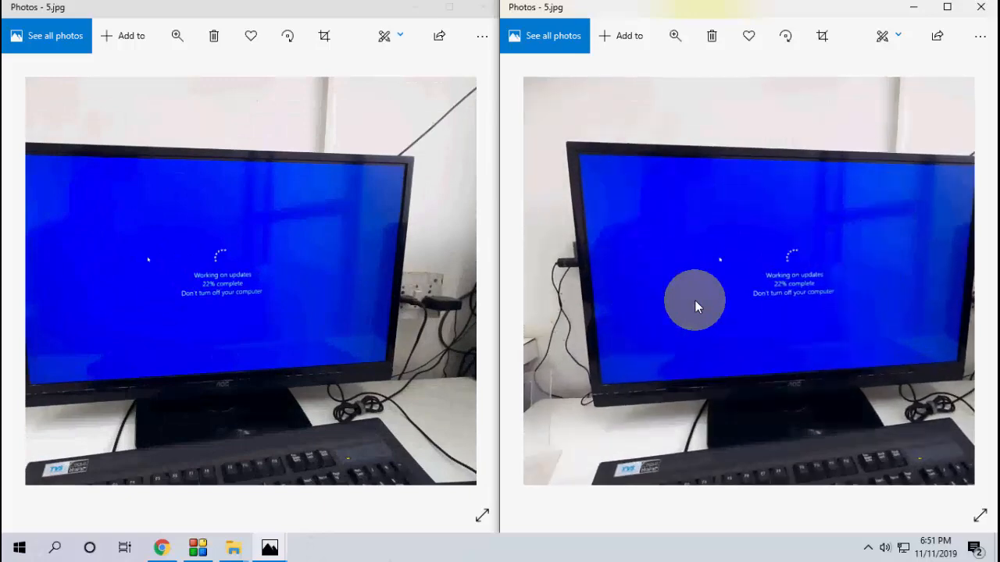
pyautogui.moveTo(748, 305)
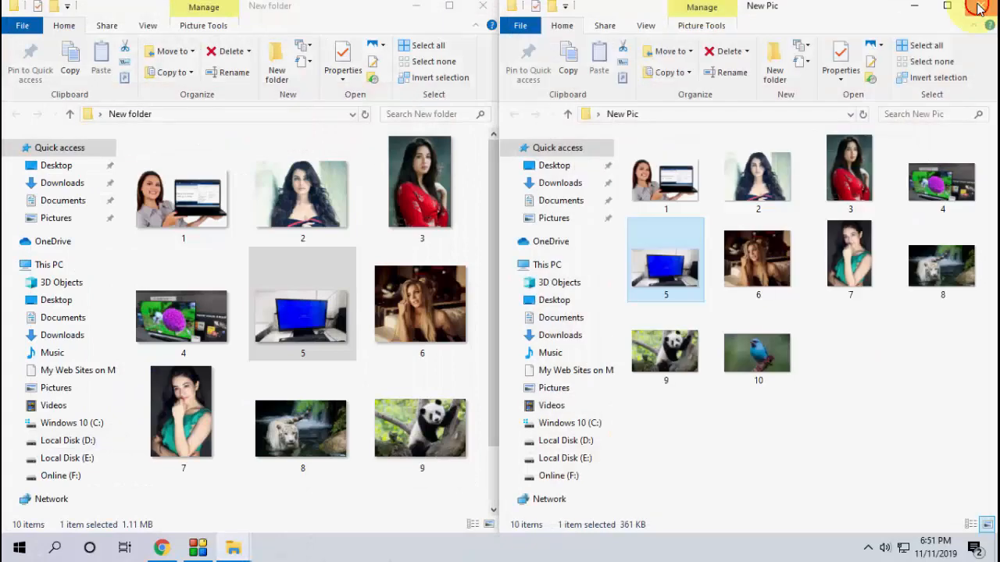
pyautogui.click(978, 6)
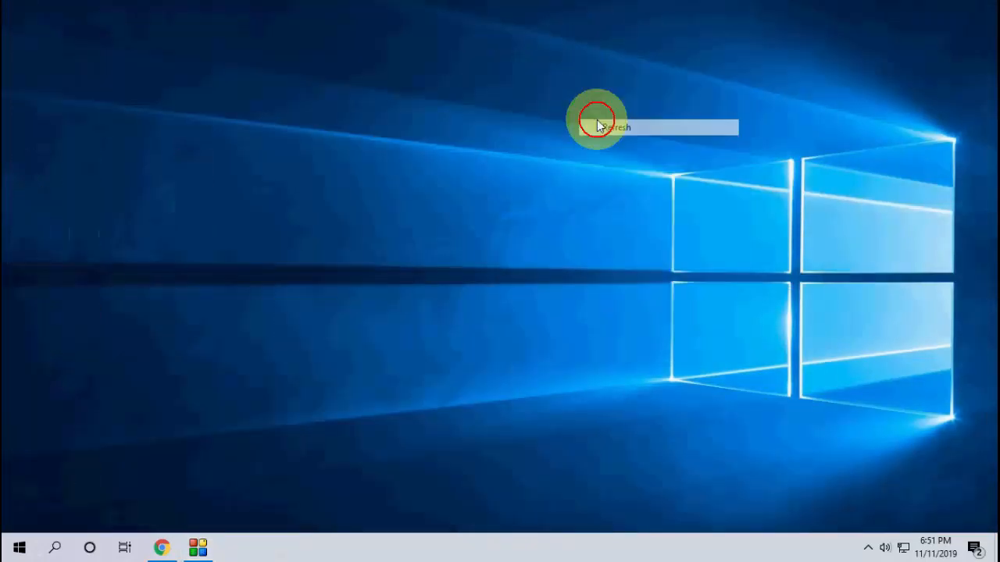
pyautogui.click(617, 127)
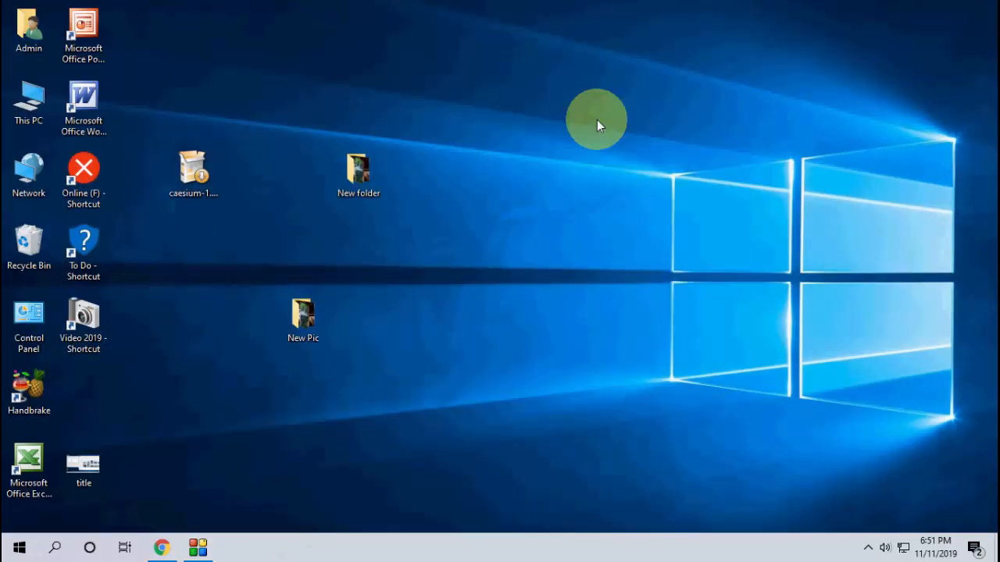